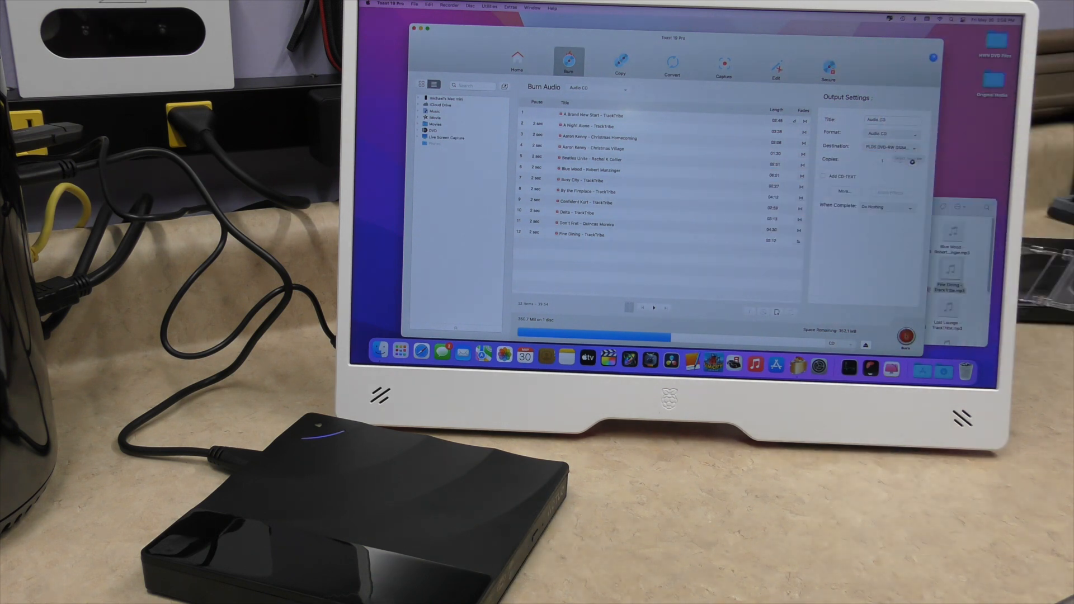
- Burn the track list to an unnamed audio CD with 'Do not ask again' ticked
left_click(905, 335)
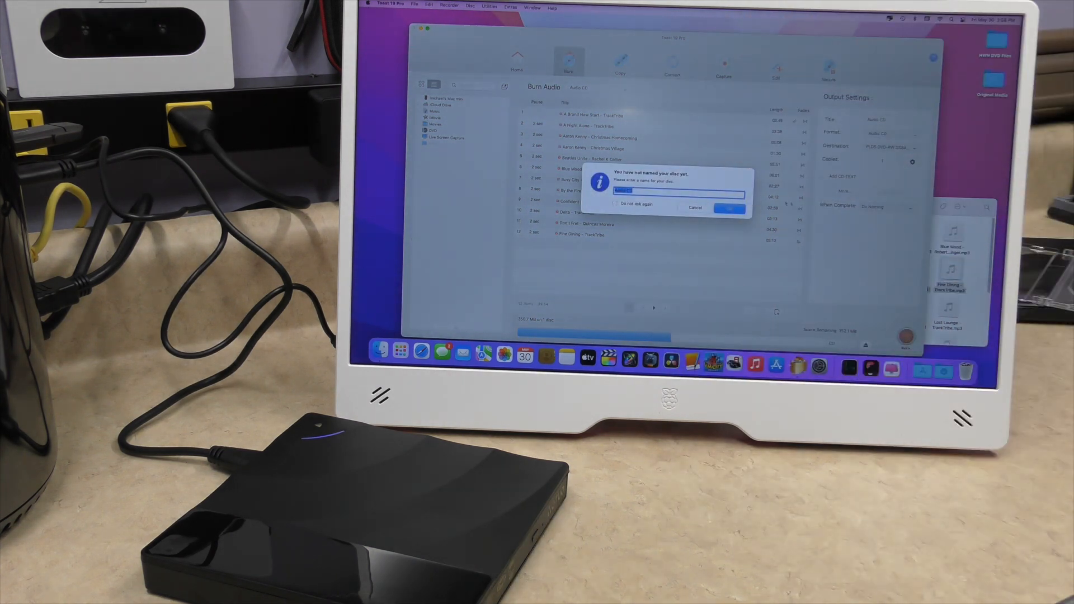
left_click(614, 204)
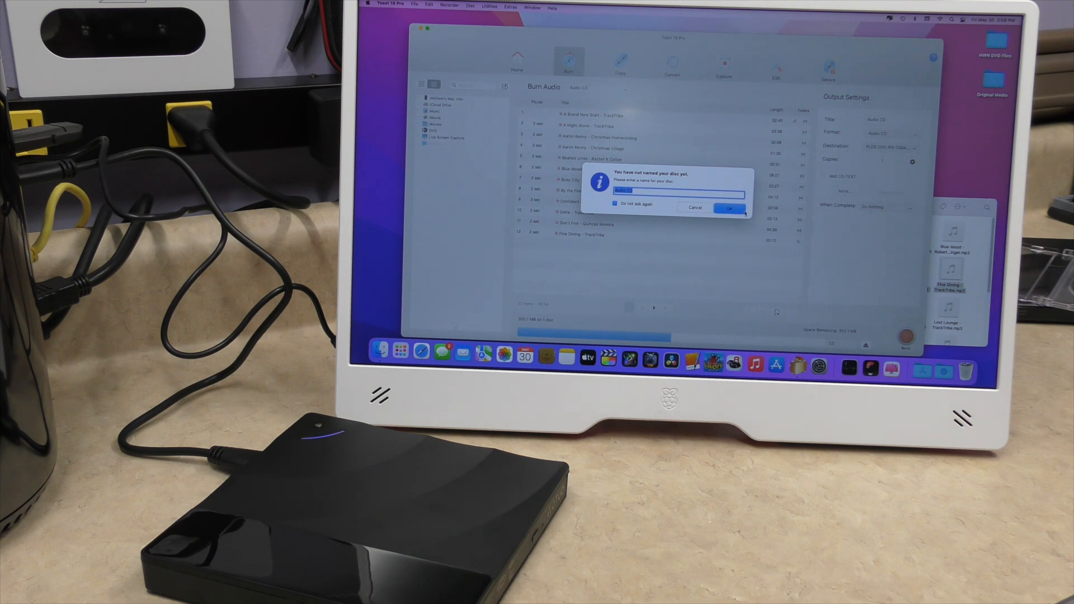
left_click(729, 208)
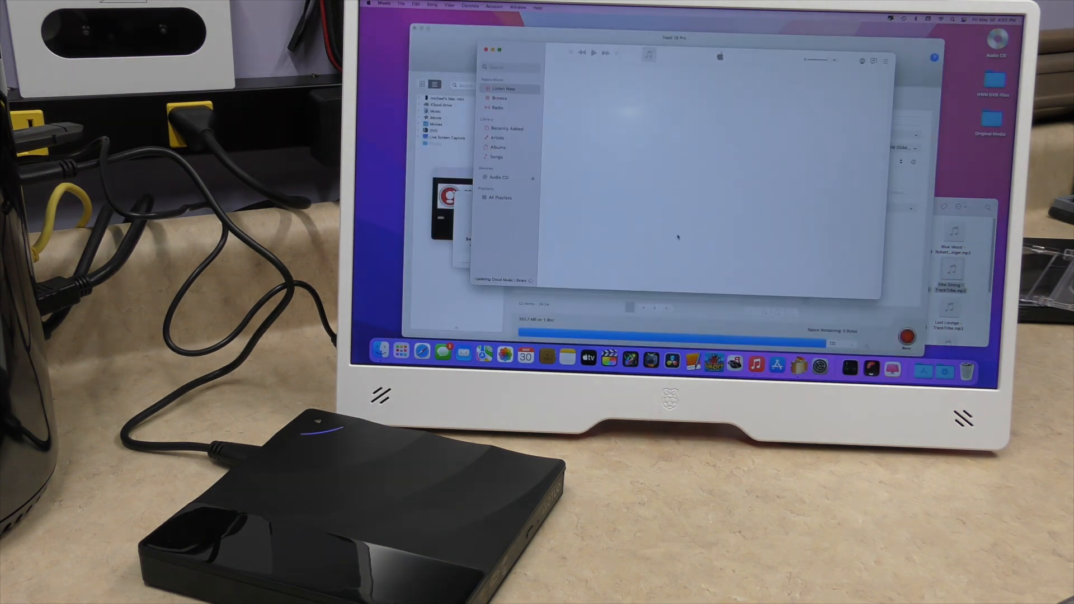
- Show the Audio CD's tracks in Music and play Track 01
left_click(499, 178)
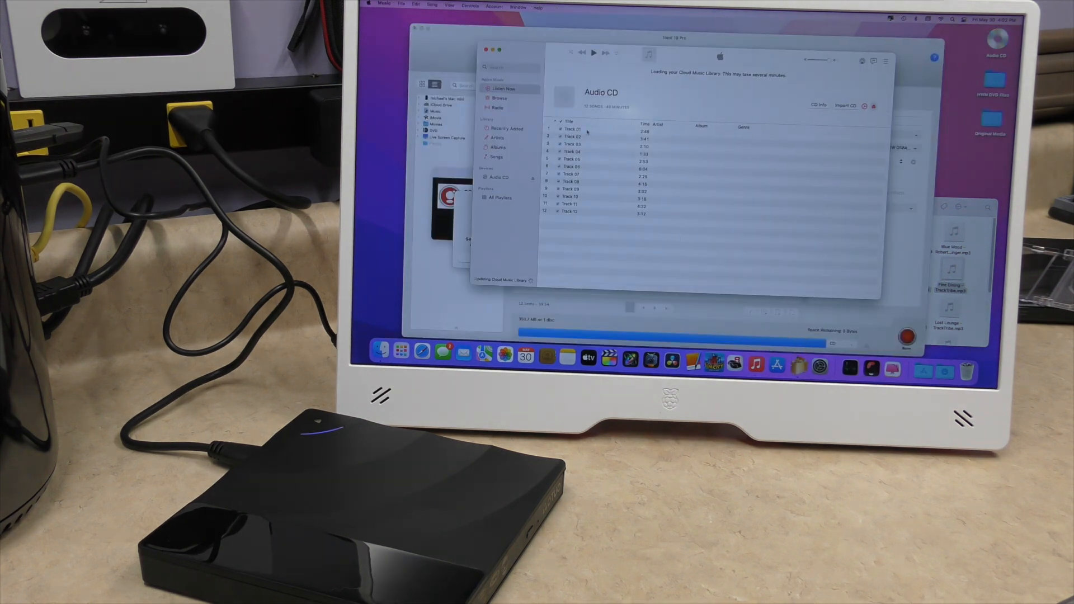
double_click(582, 129)
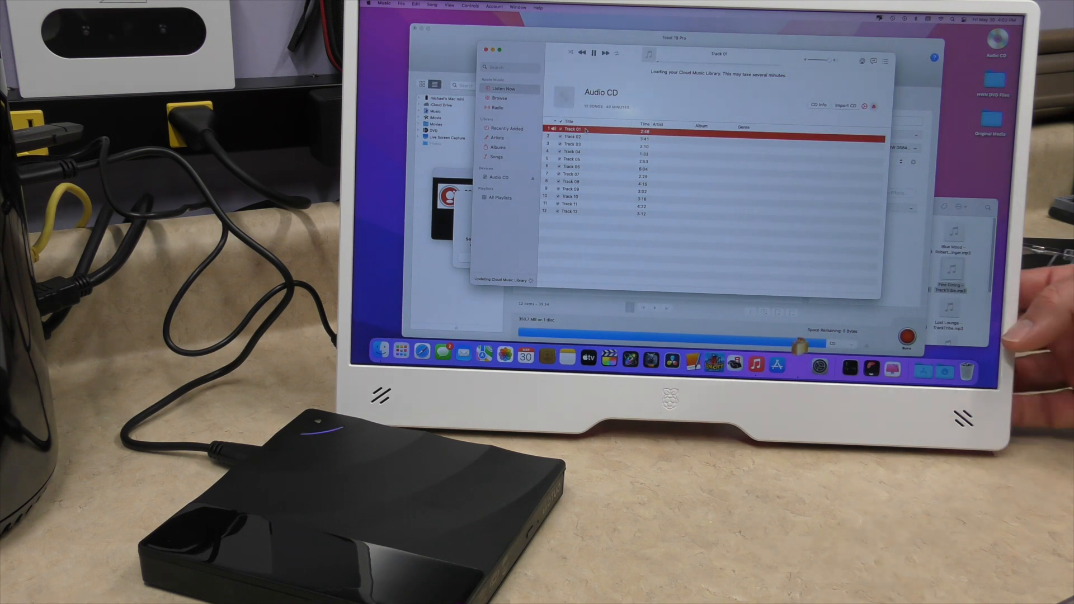